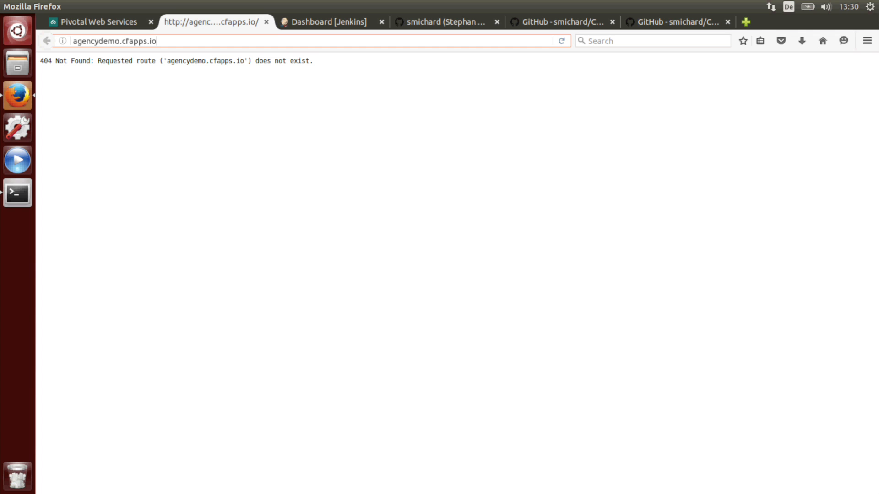
mouse_move(17, 194)
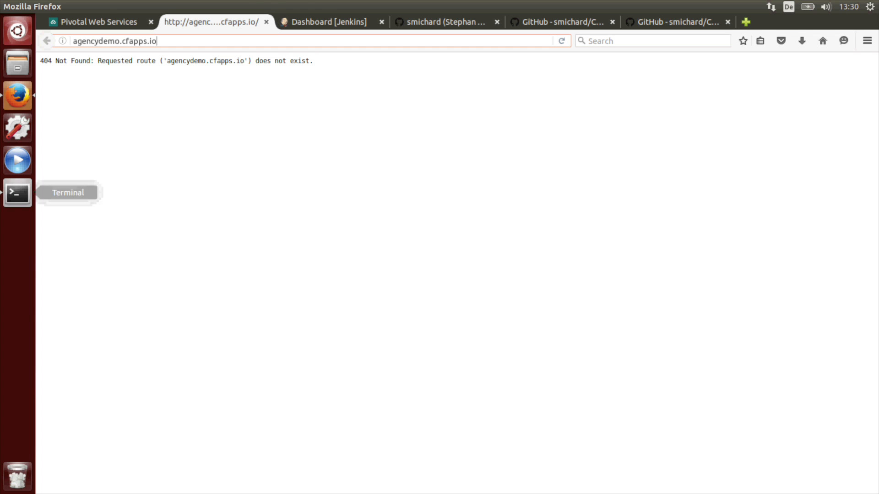
Step: Open the project's manifest.yml in nano to review it, then return to the shell prompt
left_click(17, 193)
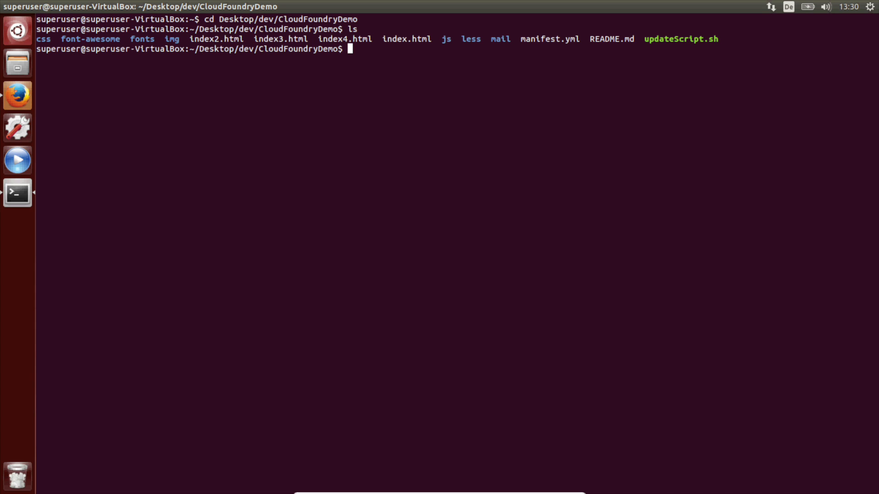
type("nan")
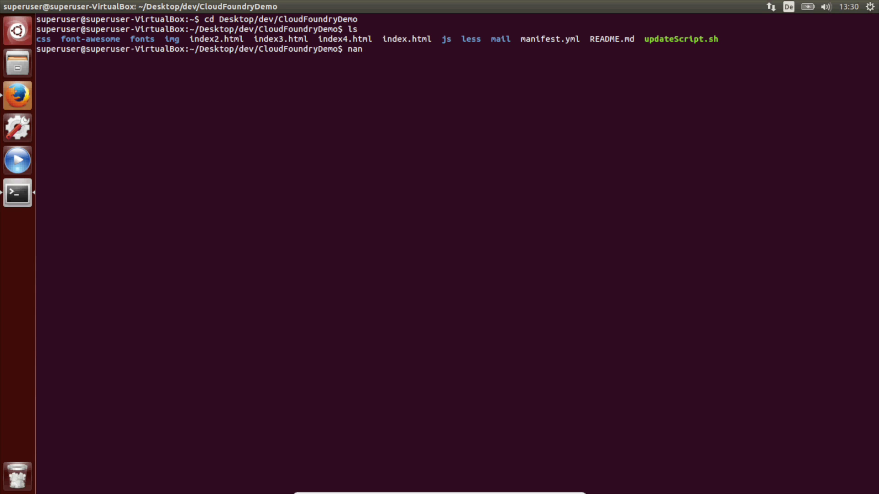
type("o")
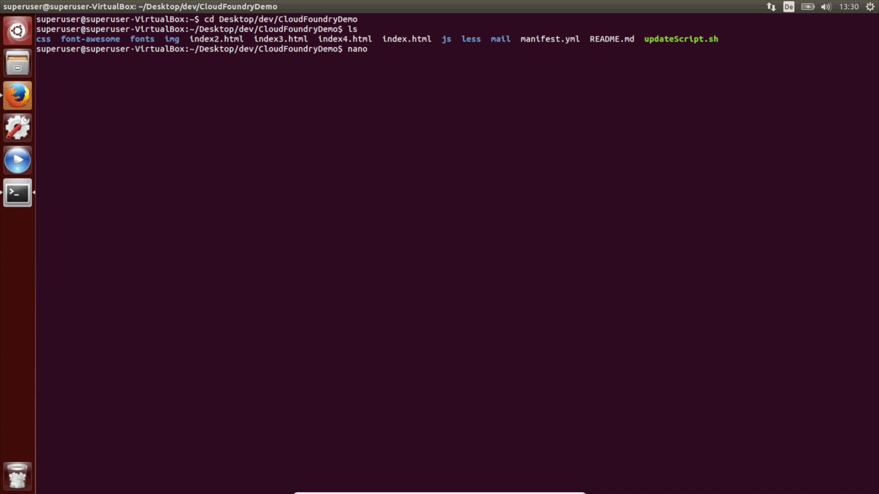
type("m")
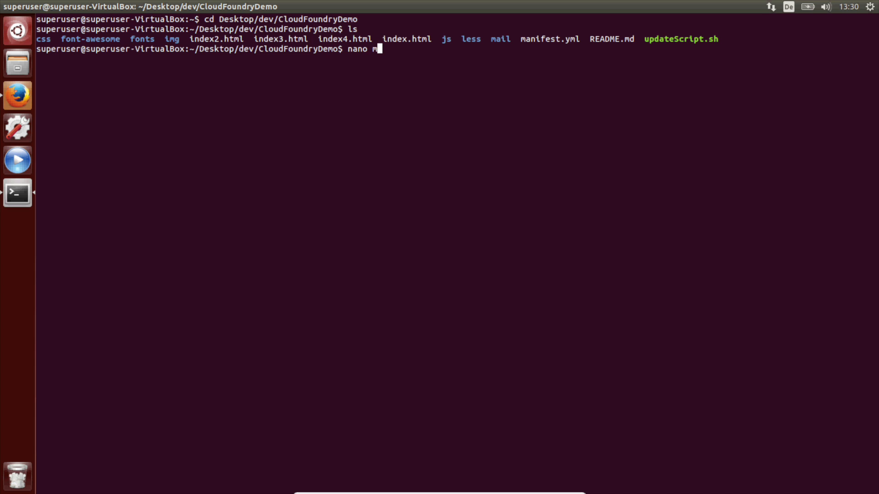
type("anifest.yml")
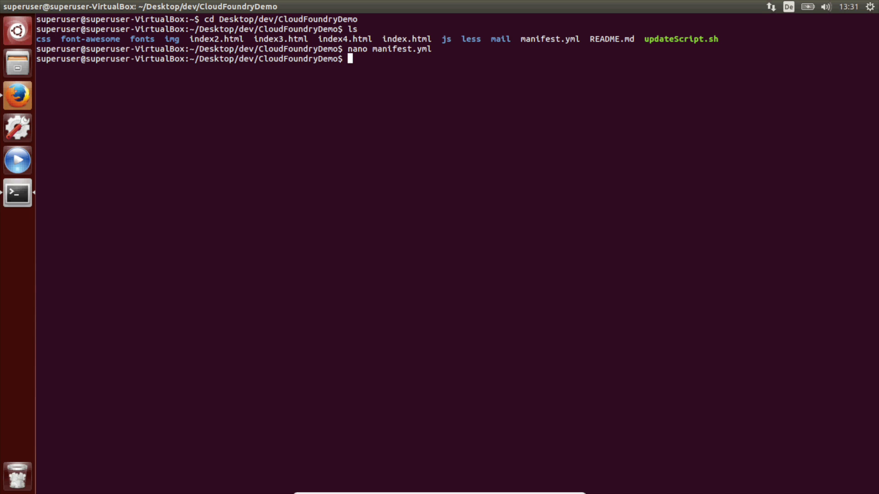
type("cf")
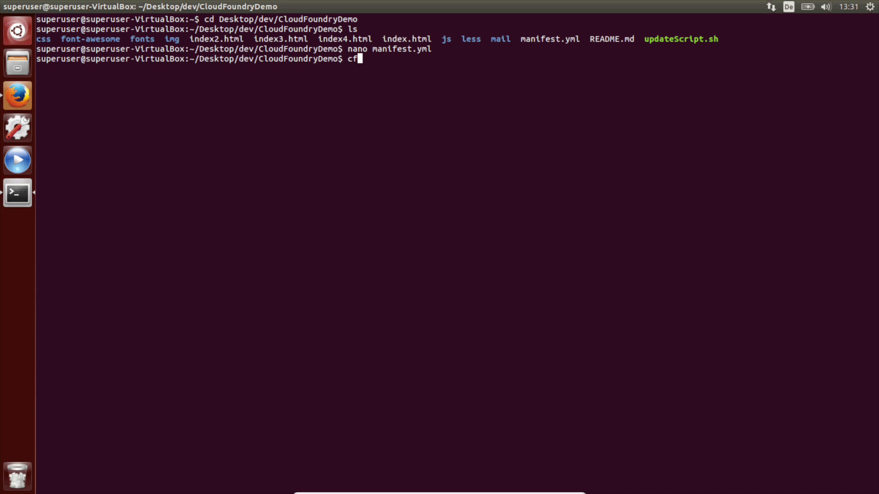
type("logi")
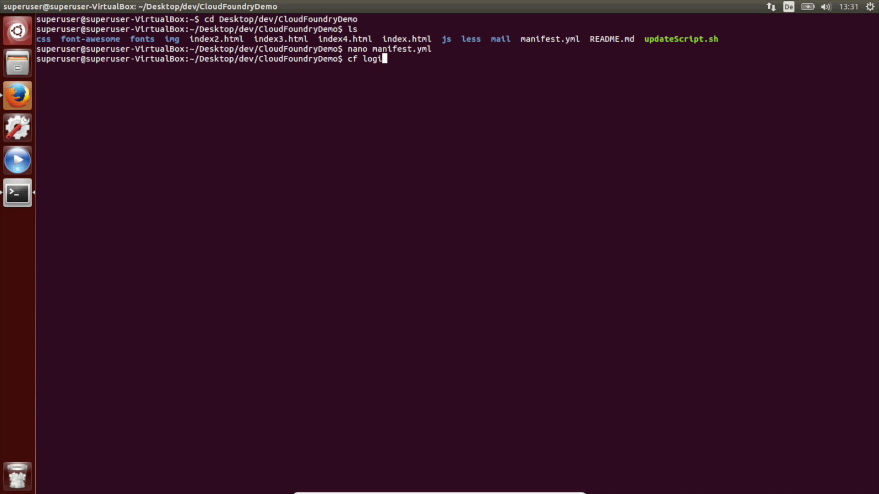
type("n")
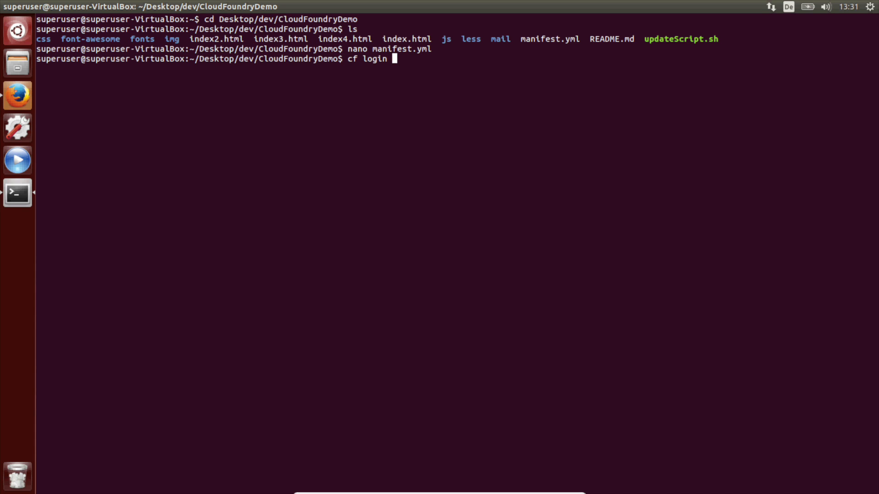
type("-a")
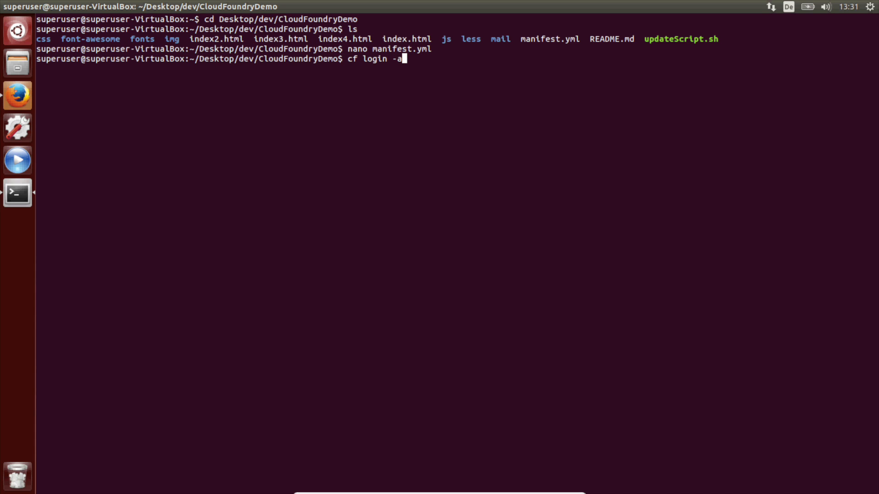
type("https:")
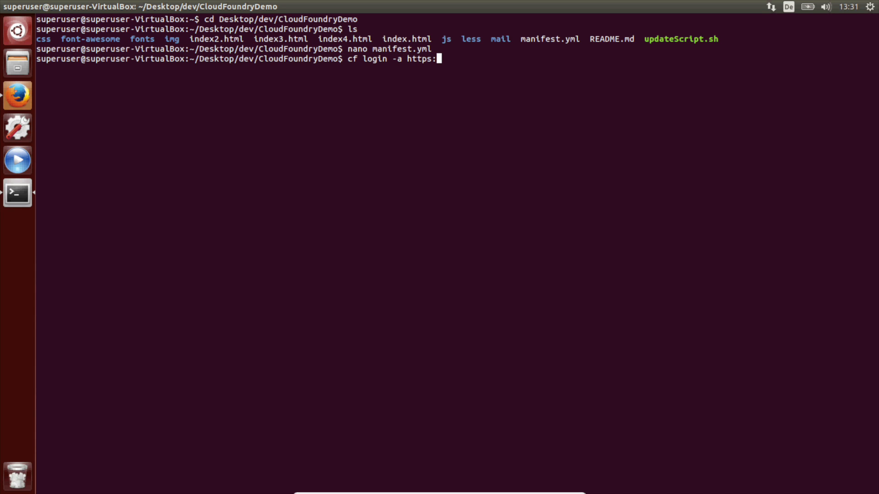
type("//ap")
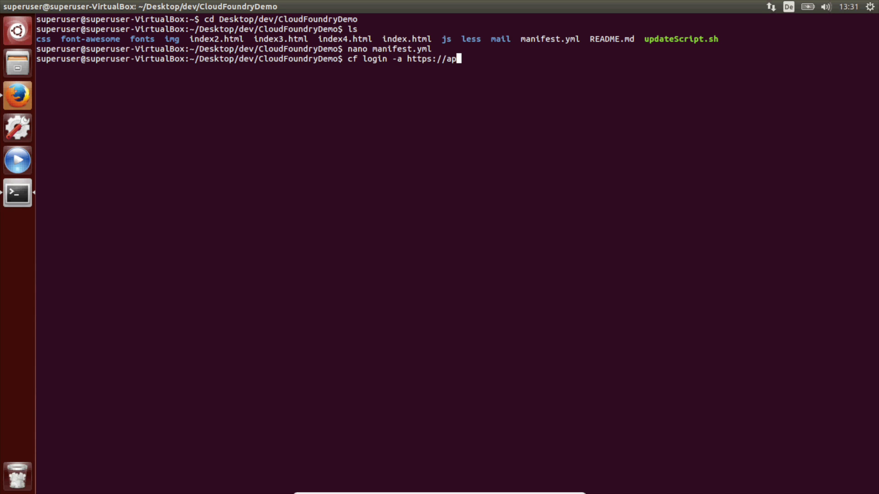
type("i.run")
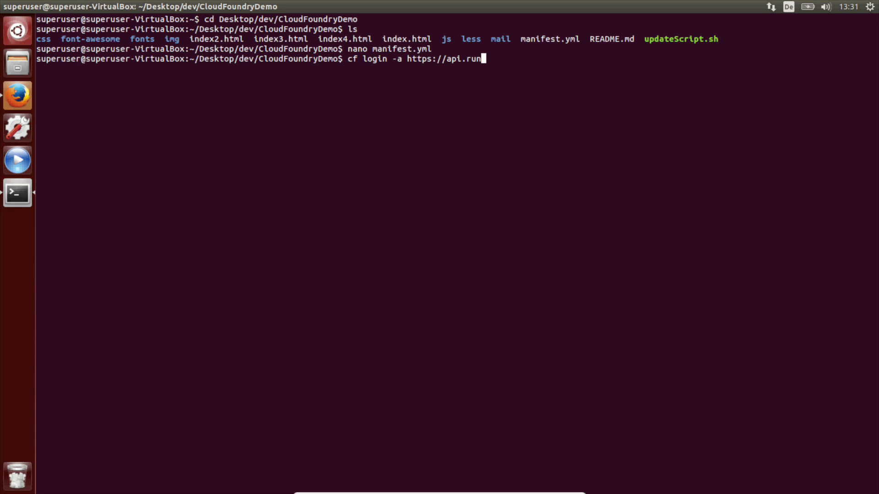
type("piv")
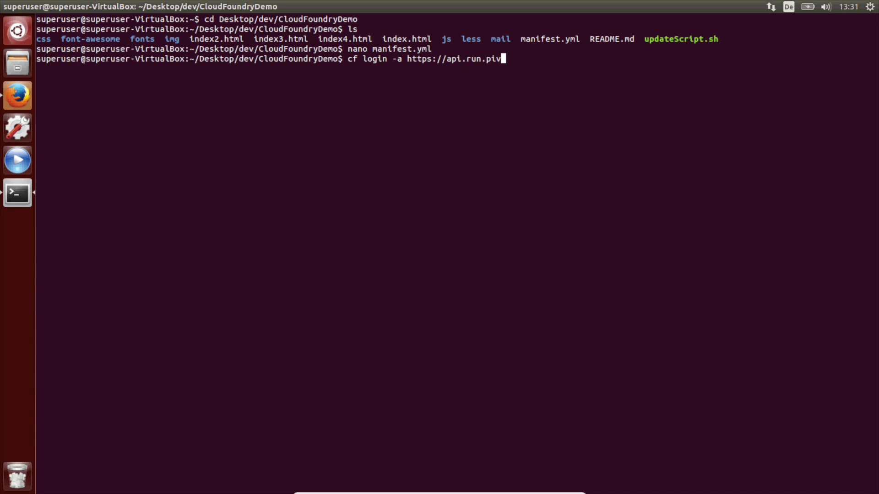
type("otal.io")
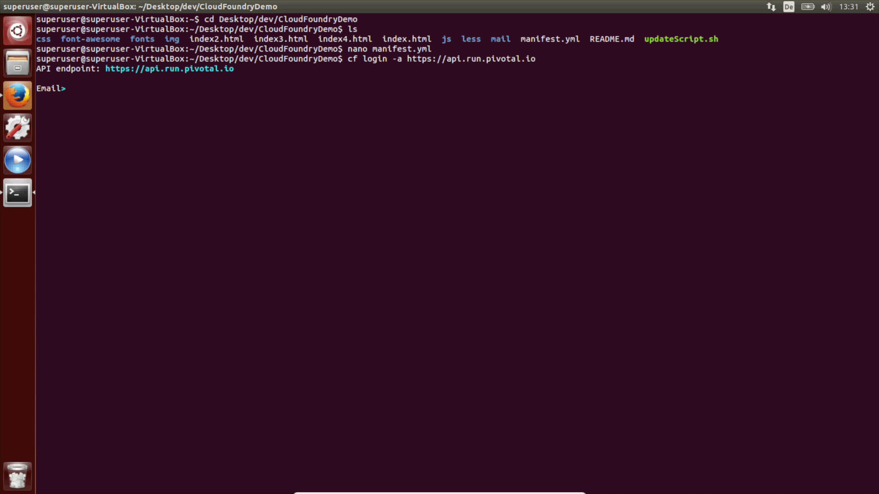
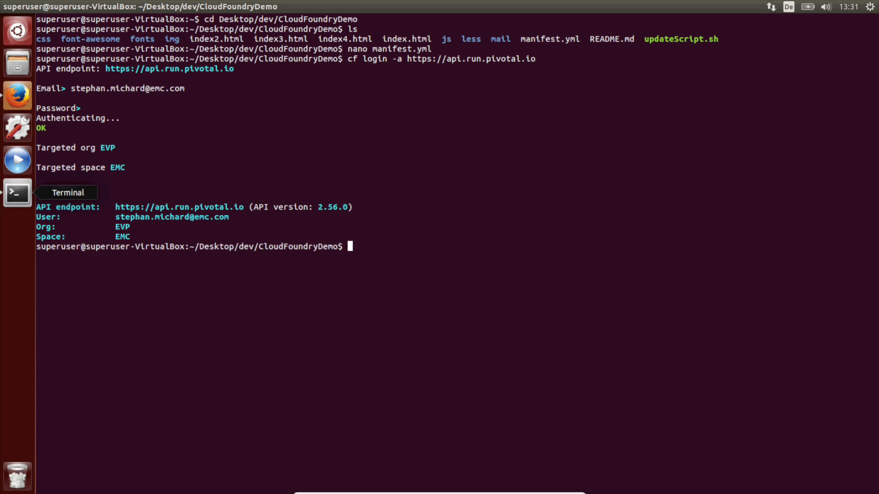
Step: Run cf push to upload and stage agencyDemo, following the deployment output
type("cf")
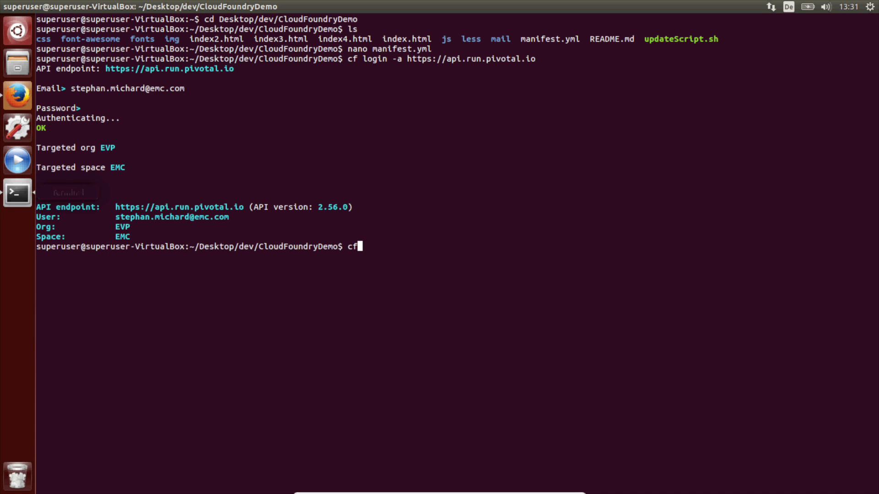
type("push")
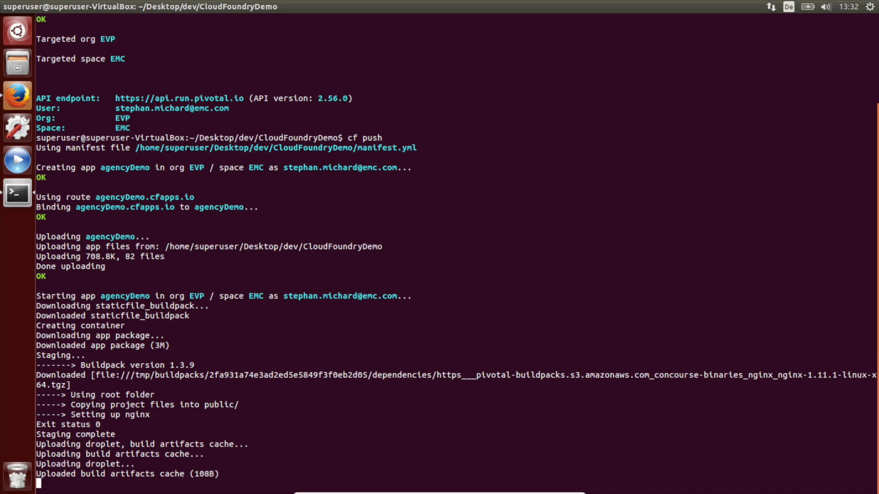
scroll("down", 3)
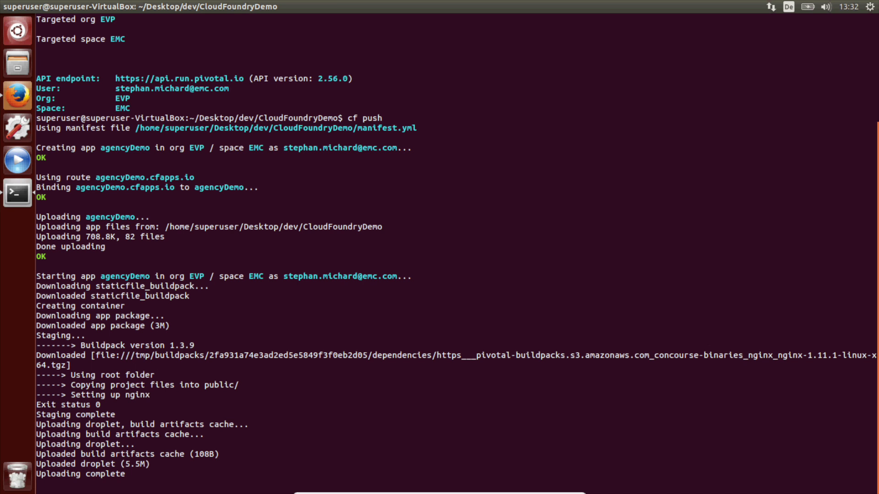
scroll("down", 3)
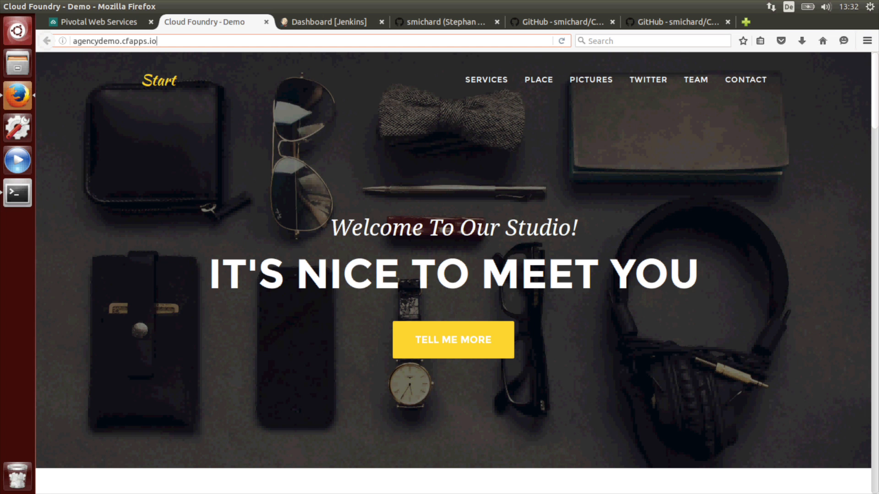
Step: Browse the live site's How To Find Us and Pictures sections, then view the Pivotal Web Services apps list
scroll("down", 3)
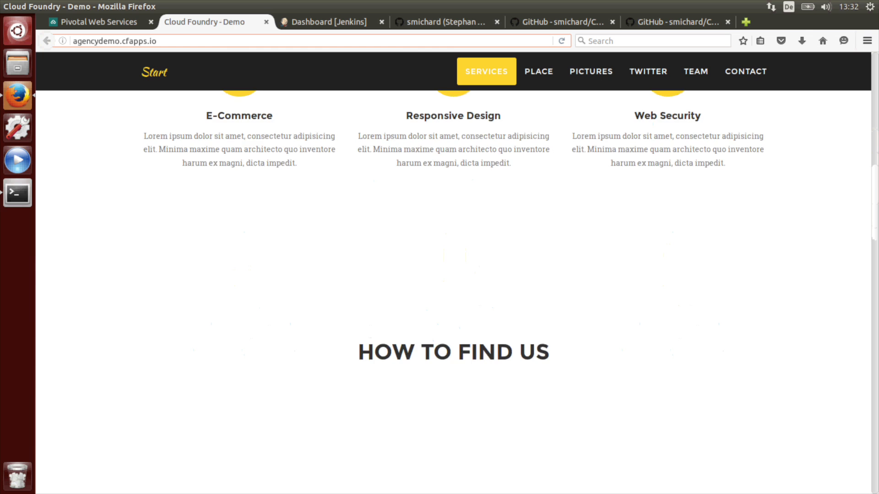
left_click(538, 71)
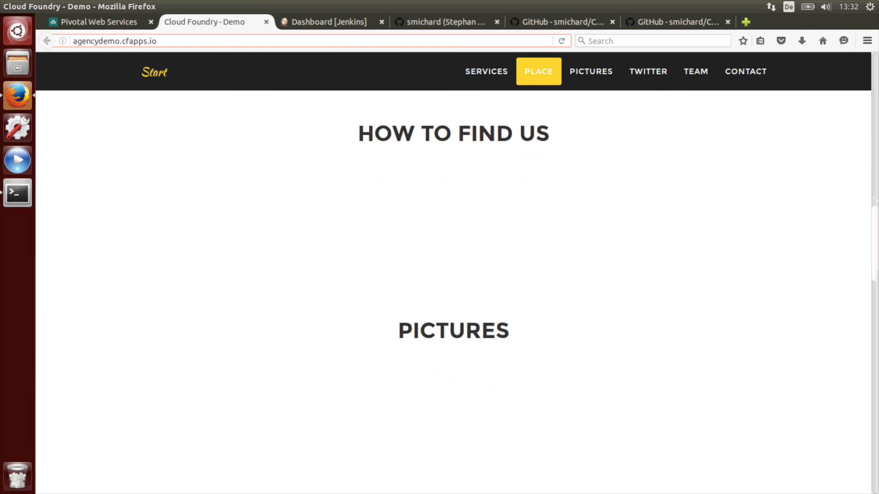
scroll("down", 3)
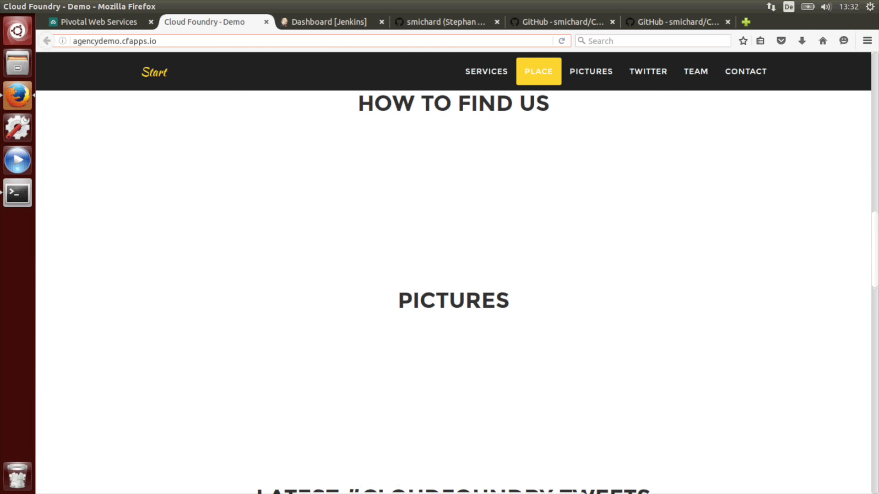
left_click(590, 71)
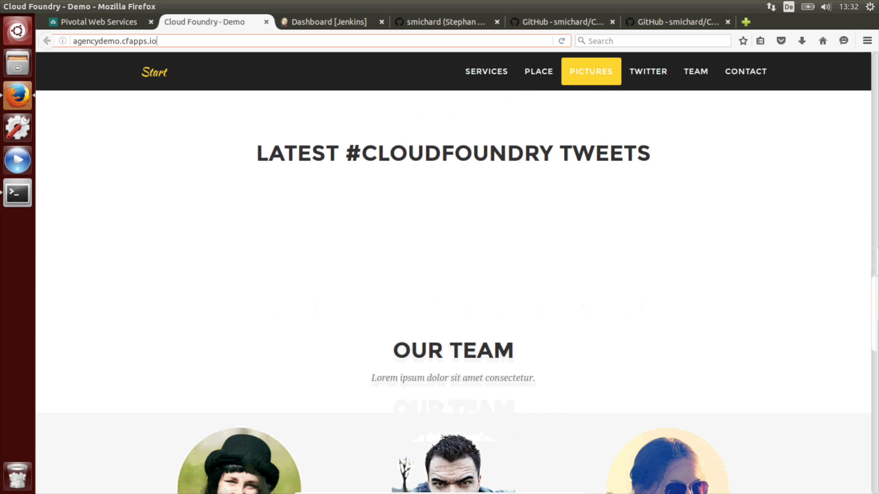
left_click(695, 72)
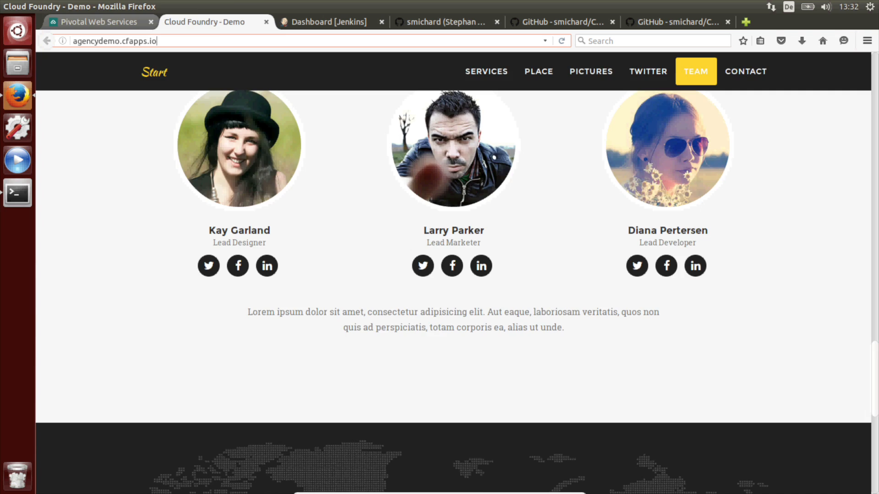
left_click(95, 22)
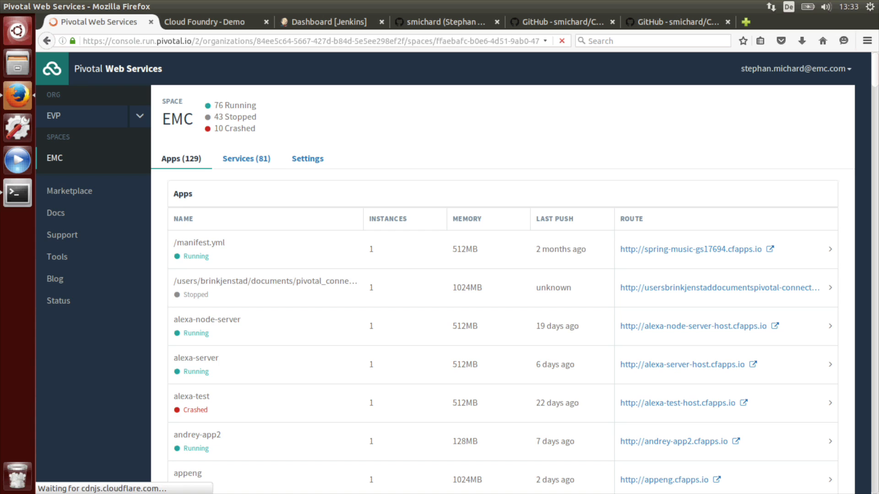
Step: Refresh the EMC space's Apps list and open agencyDemo's overview page
left_click(560, 40)
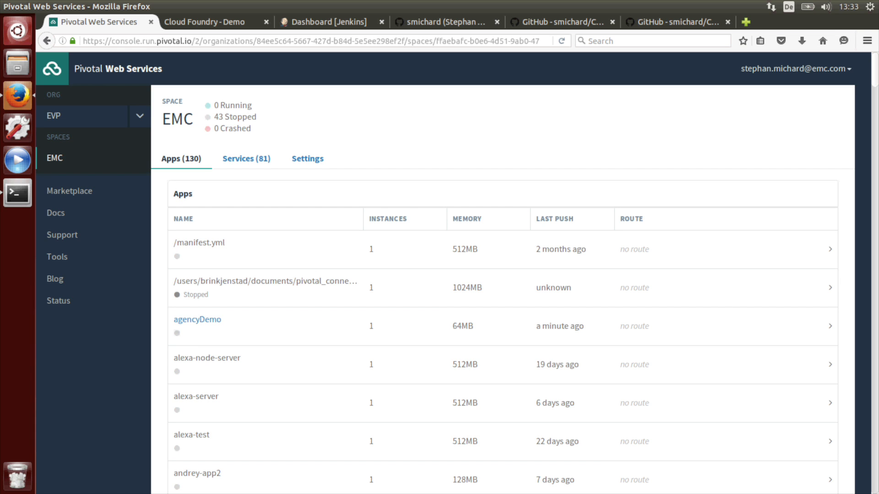
left_click(197, 319)
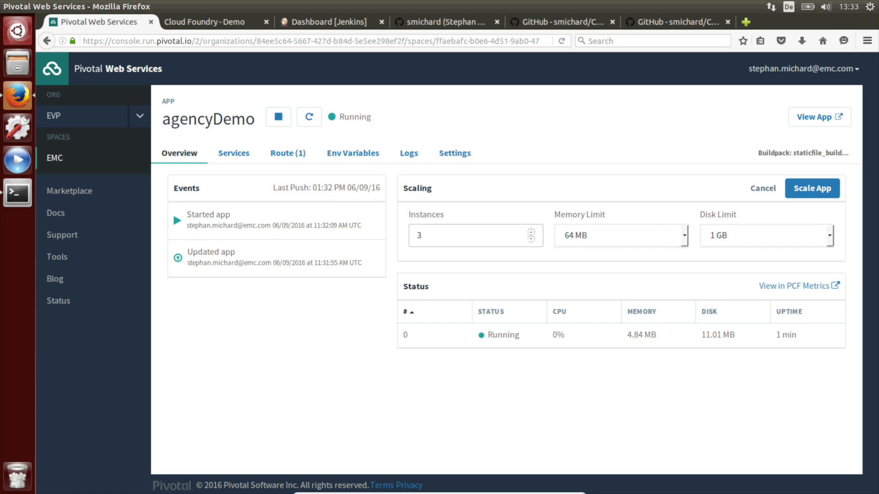
Step: Scale agencyDemo to a 256 MB memory limit, confirming the restart, and return to Terminal
left_click(619, 235)
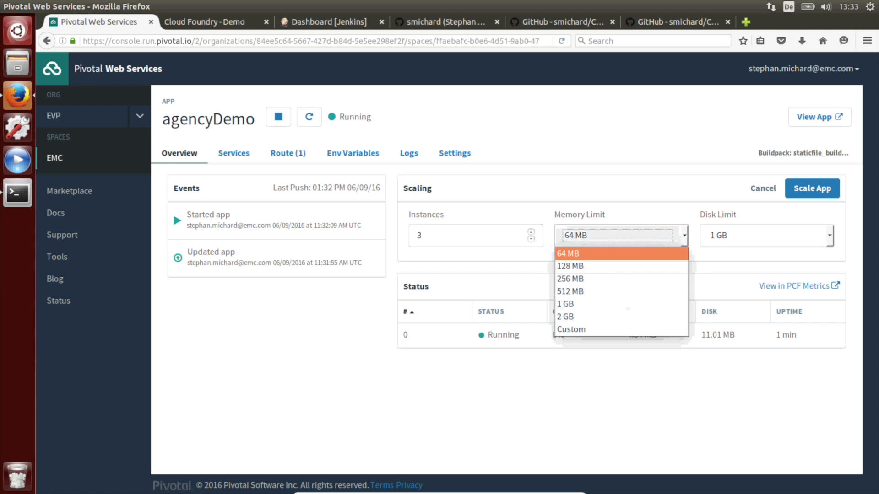
left_click(570, 278)
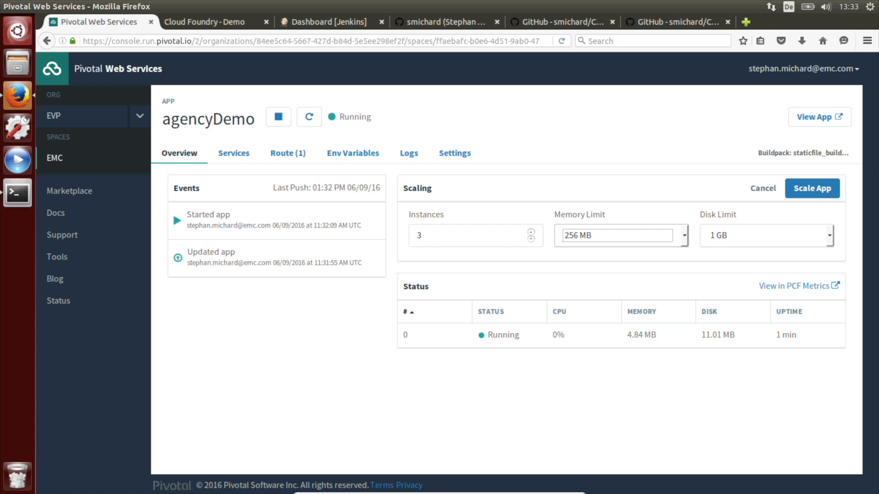
left_click(811, 188)
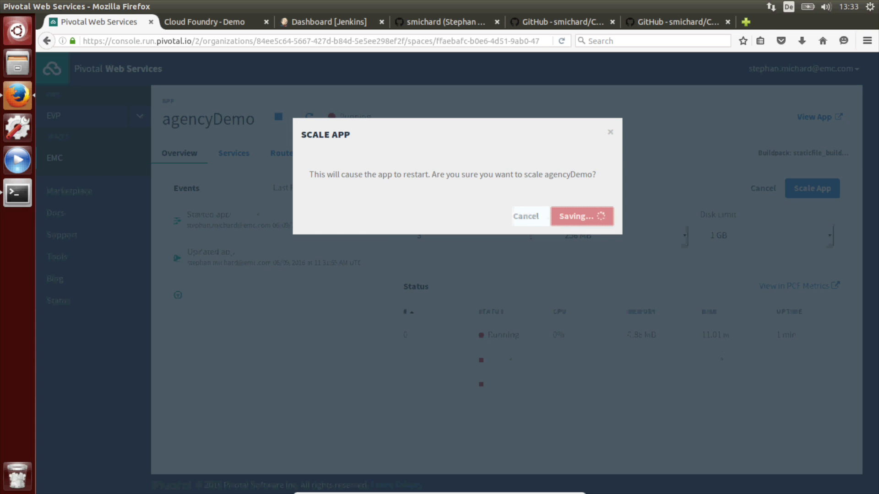
left_click(581, 215)
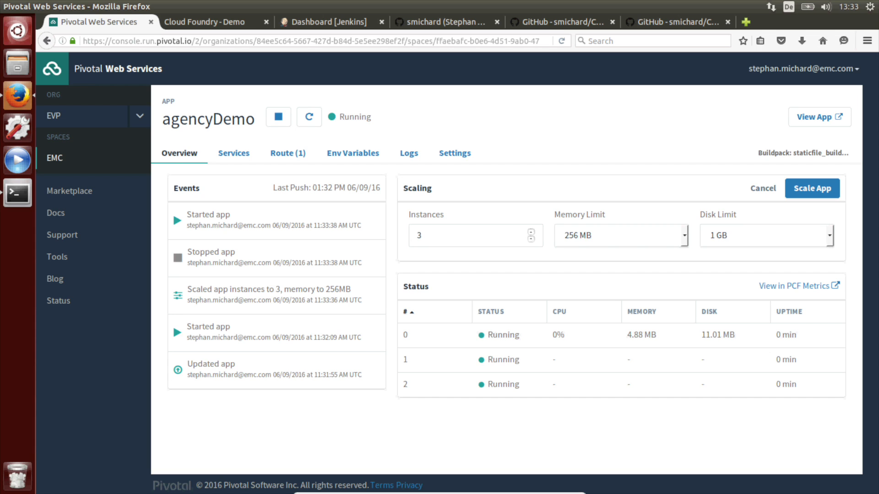
left_click(17, 194)
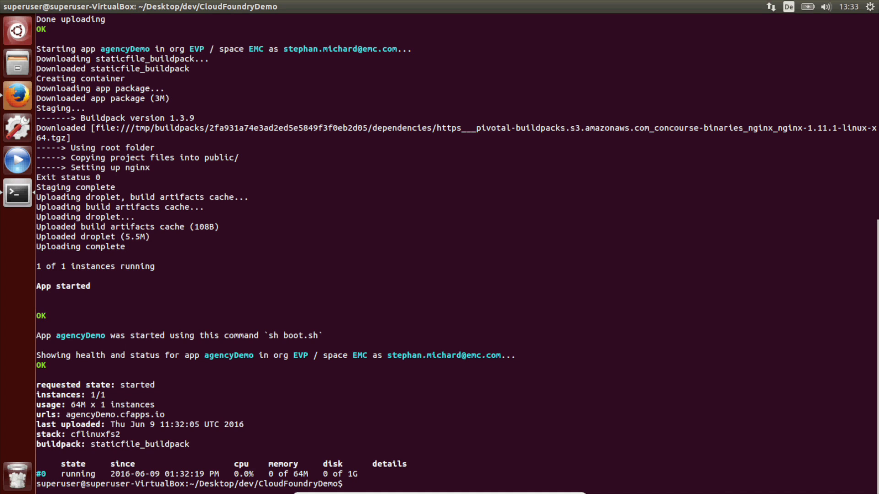
Step: Run cf scale agencyDemo -i 5 -m 64M, answer yes, and check all five instances run
type("cf sca")
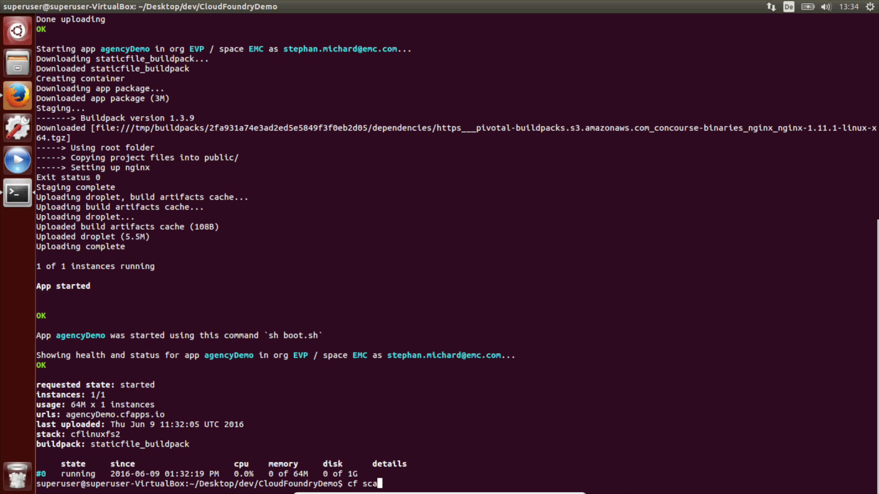
type("le agencyDemo -")
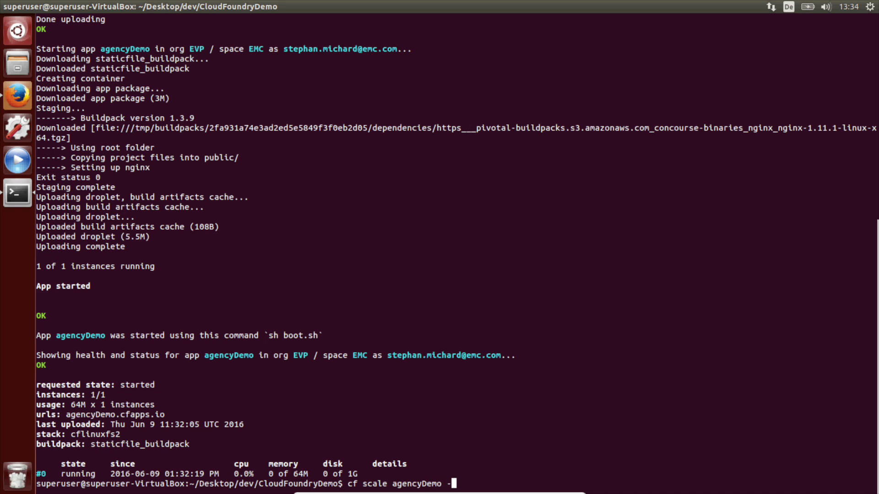
type("i")
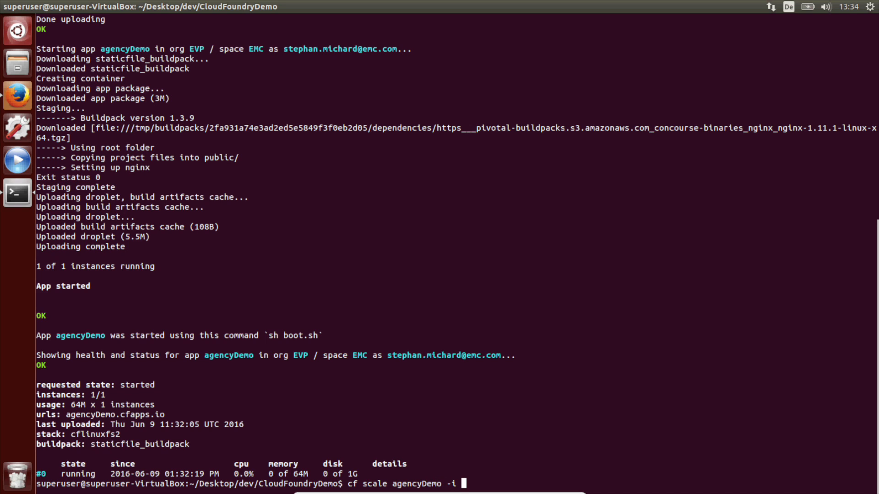
type("5")
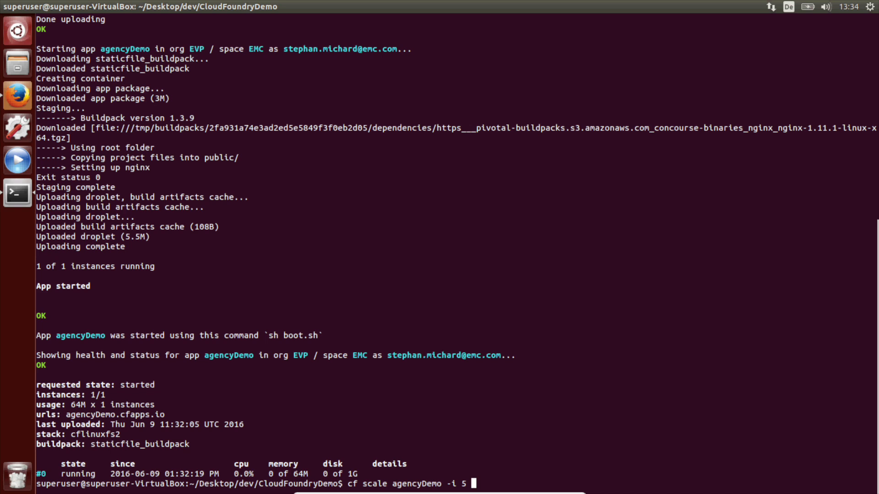
type("-m")
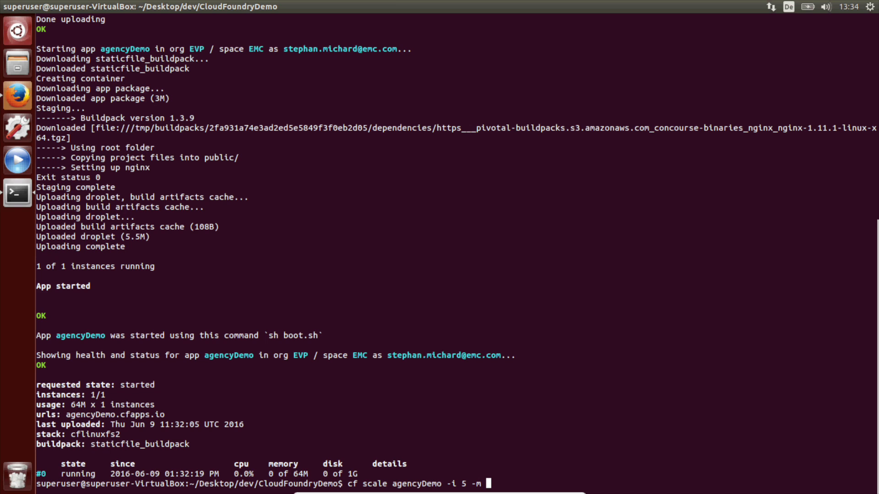
type("64M")
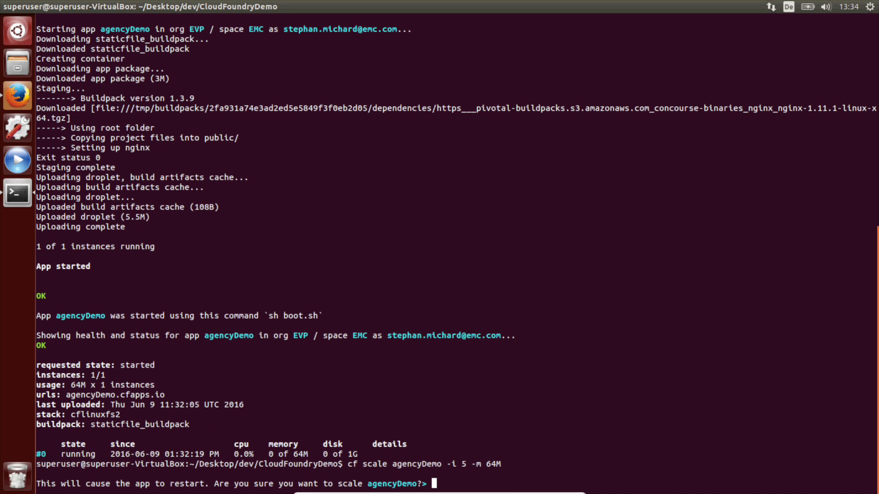
type("yes")
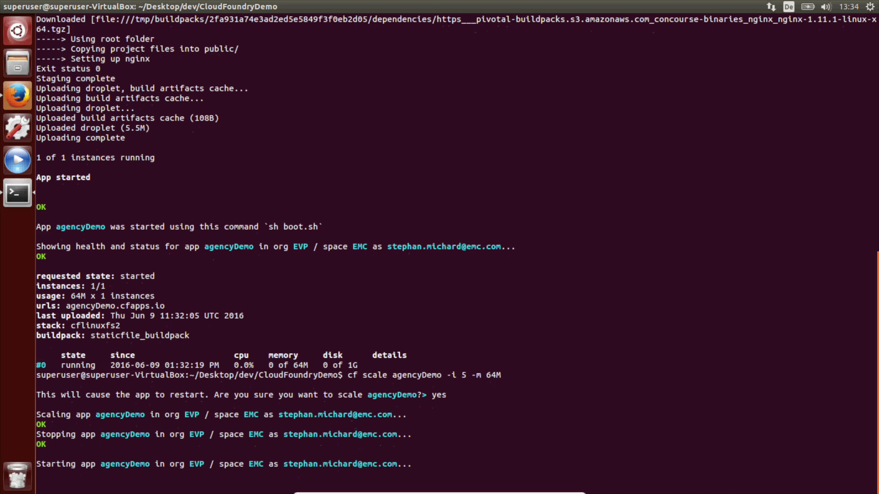
scroll("down", 3)
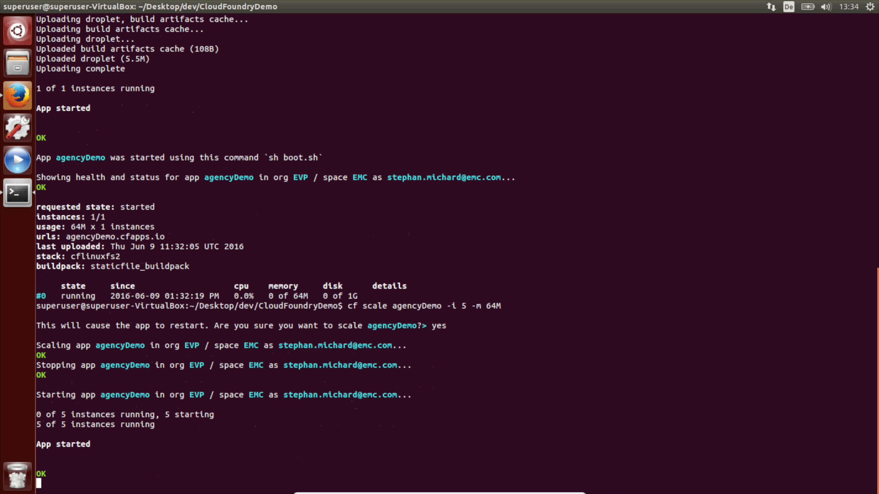
scroll("down", 3)
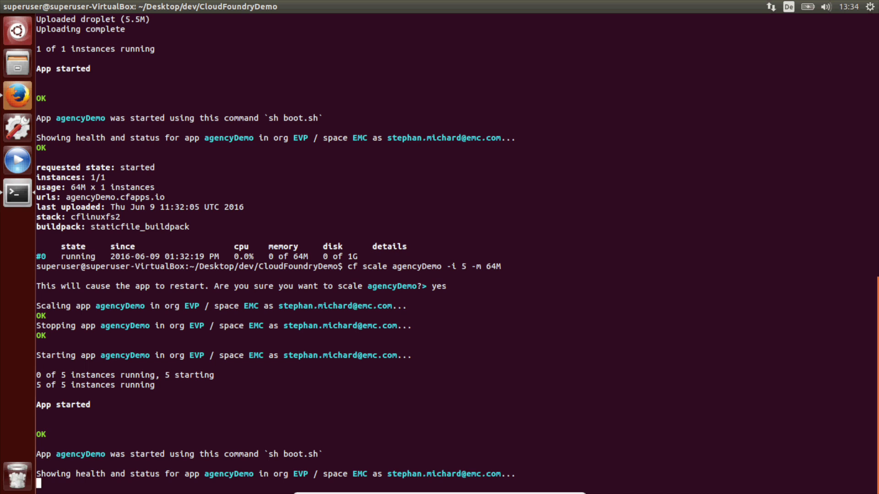
scroll("down", 3)
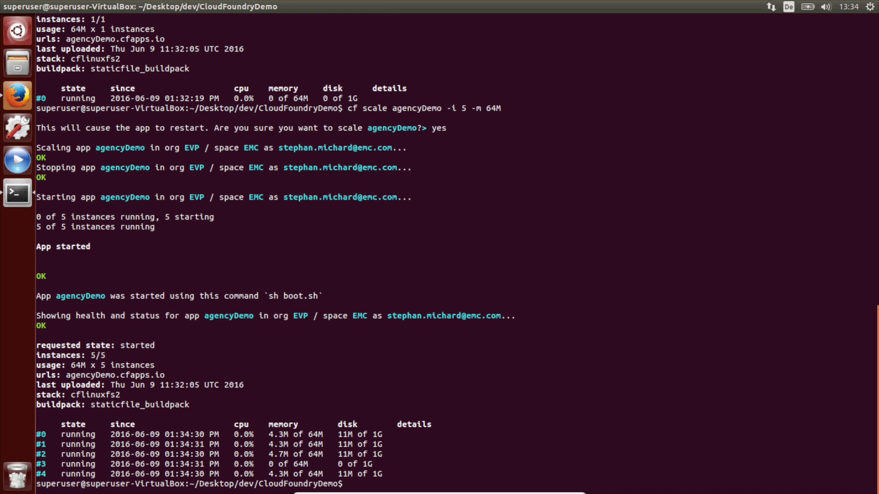
Step: Run ./updateScript.sh and then cf push to redeploy agencyDemo
type("./updateScript.sh")
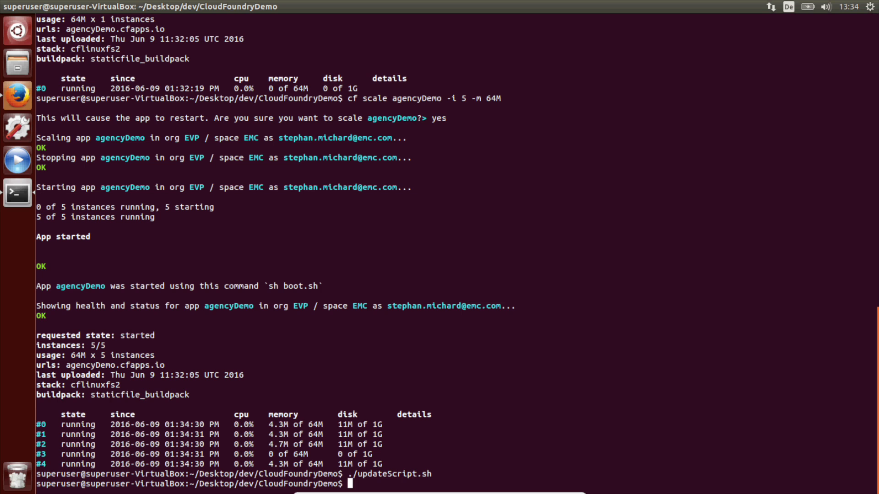
type("cf push")
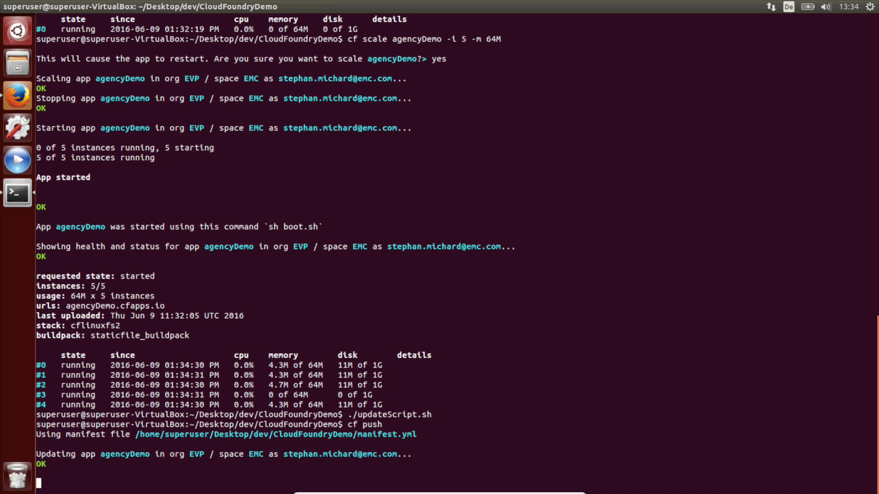
scroll("down", 3)
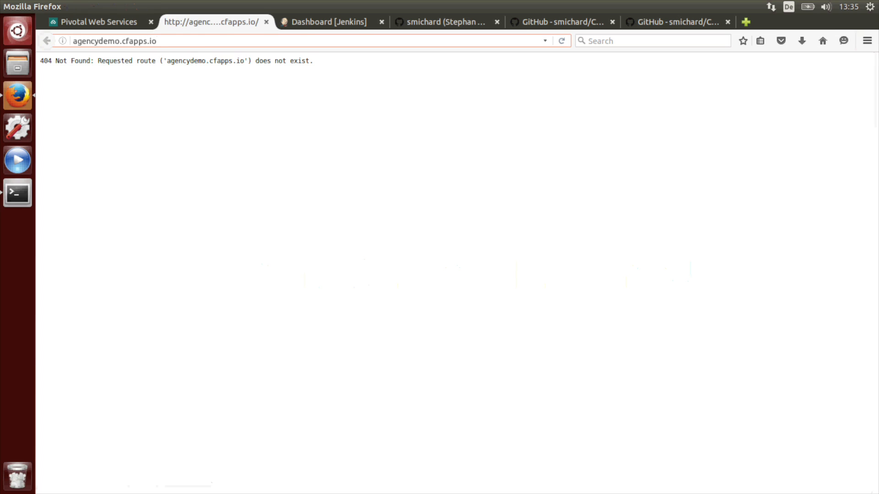
Step: Reload agencydemo.cfapps.io, view the How To Find Us map, then show the deployment pipeline diagram
left_click(561, 40)
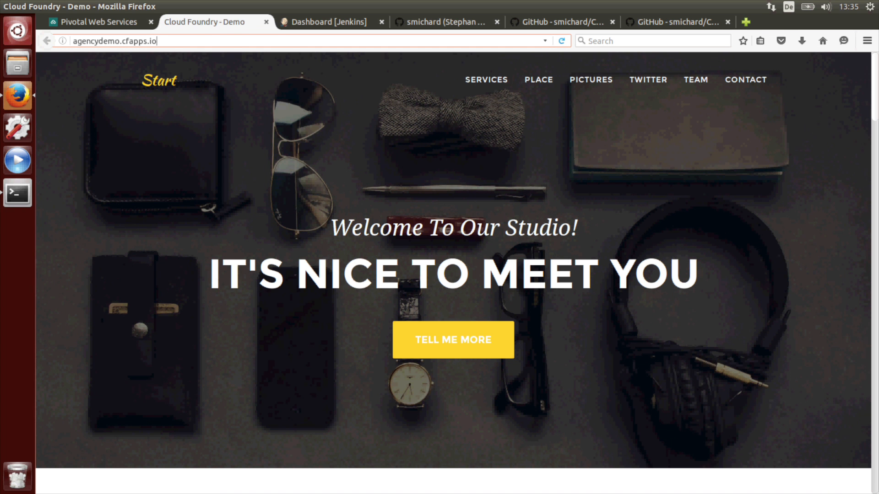
scroll("down", 3)
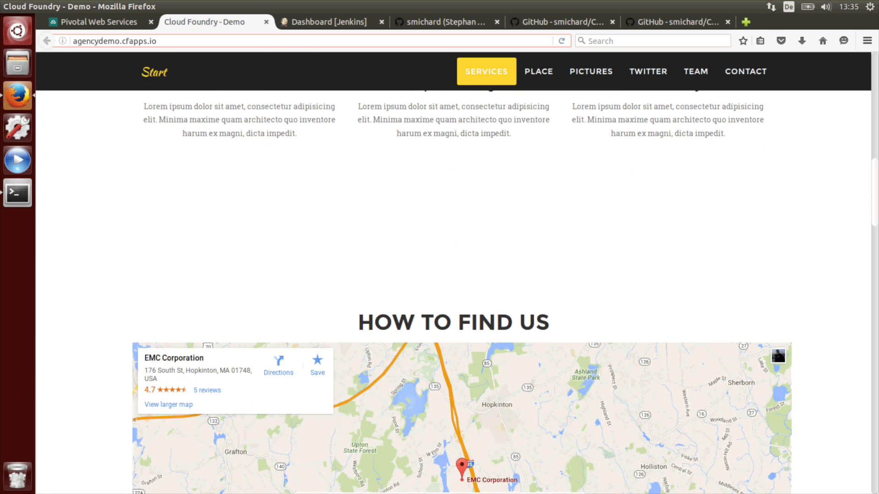
left_click(537, 71)
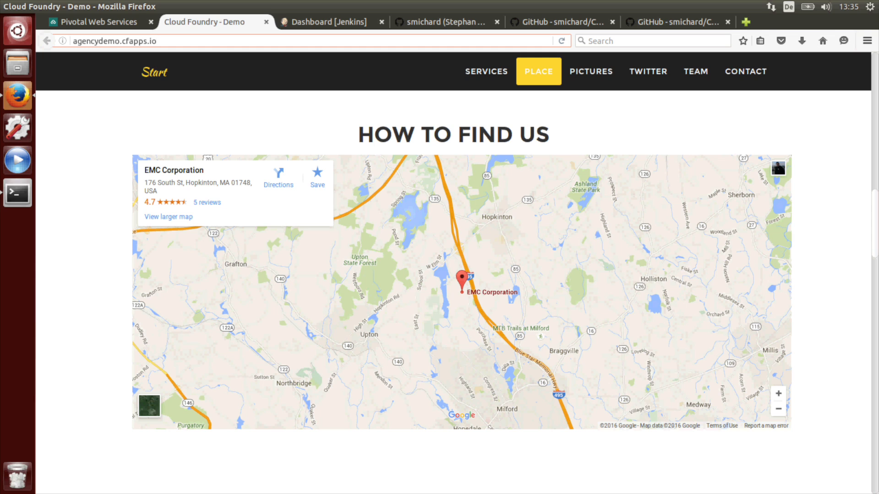
left_click(157, 41)
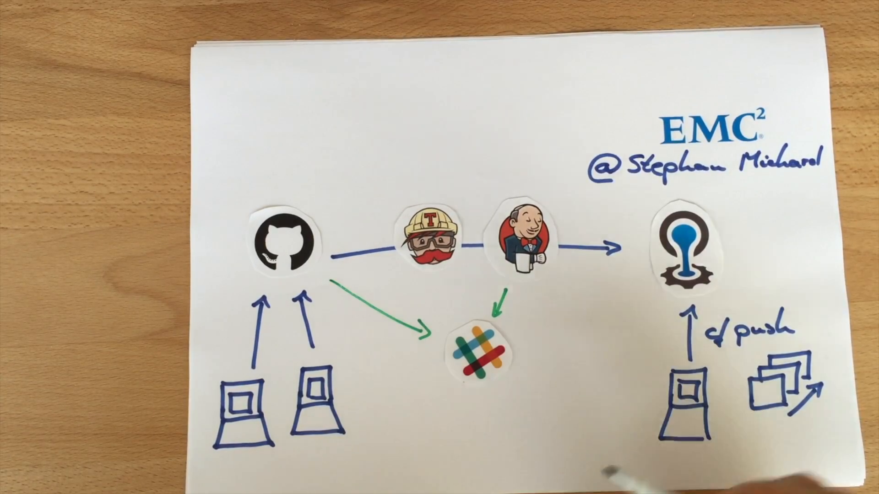
mouse_move(796, 364)
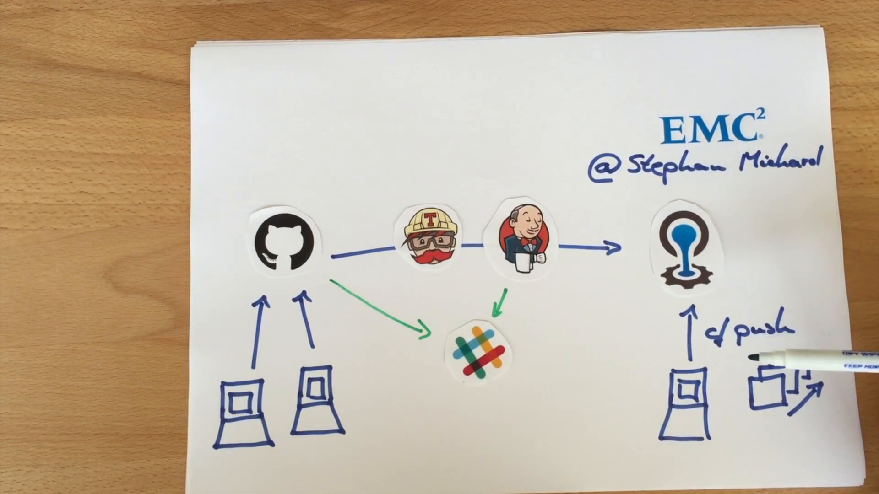